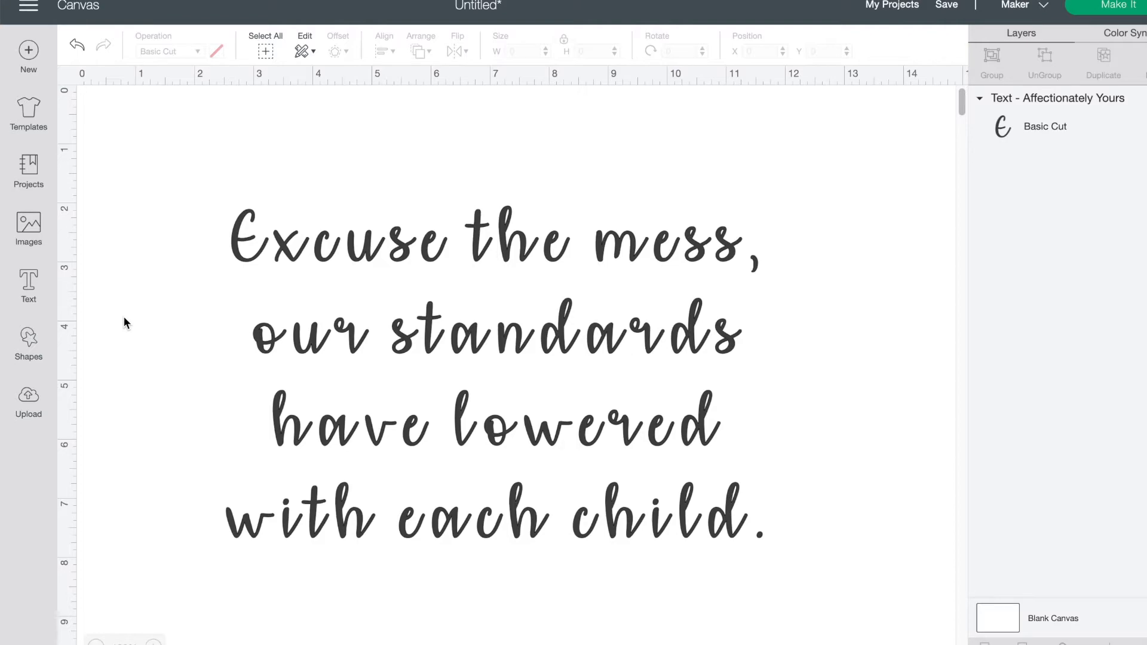
{"action": "mouse_move", "coordinate": [596, 360]}
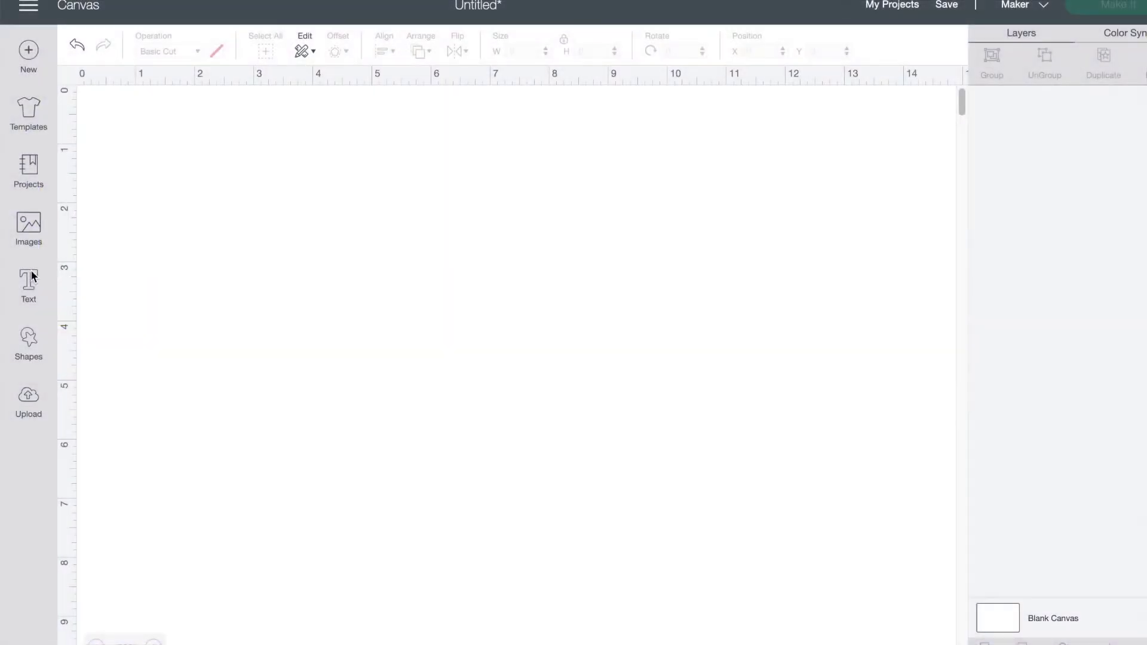
Add the four-line quote as a new Cricut Sans text object and bring up the font list
{"action": "left_click", "coordinate": [28, 285]}
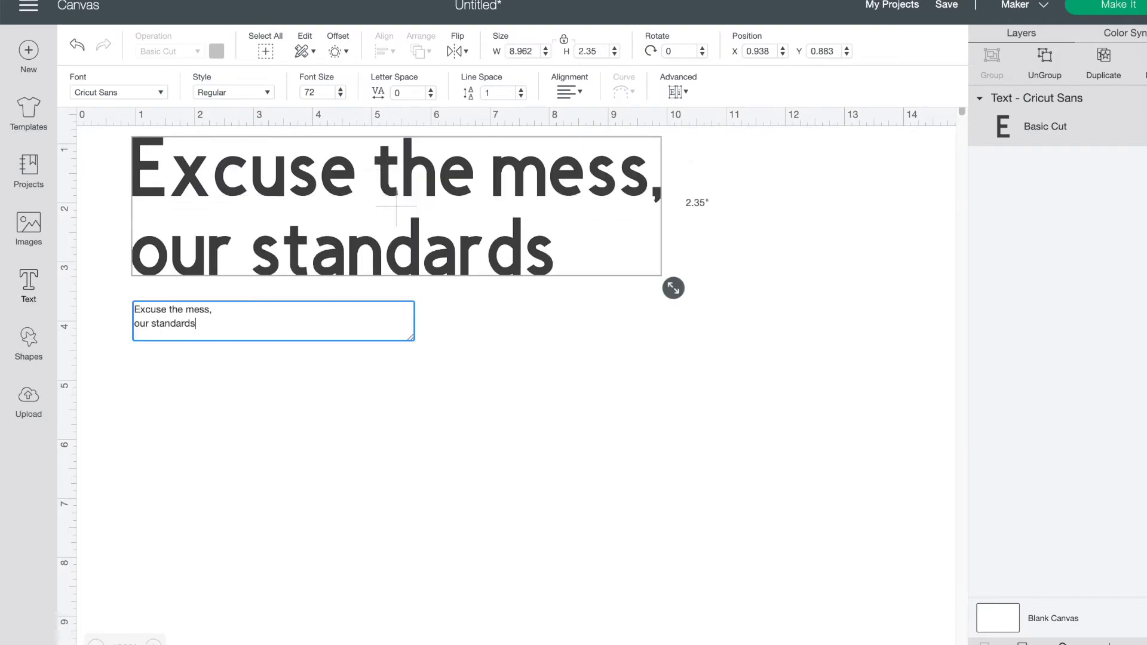
{"action": "left_click", "coordinate": [117, 91]}
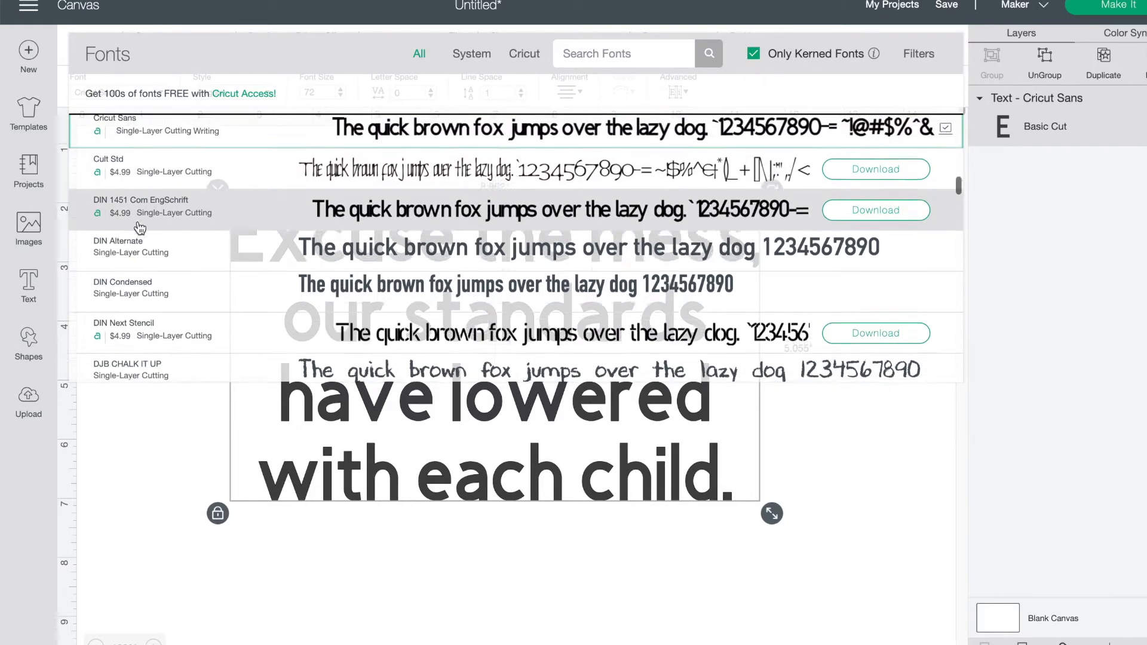
{"action": "scroll", "scroll_direction": "down", "scroll_amount": 3}
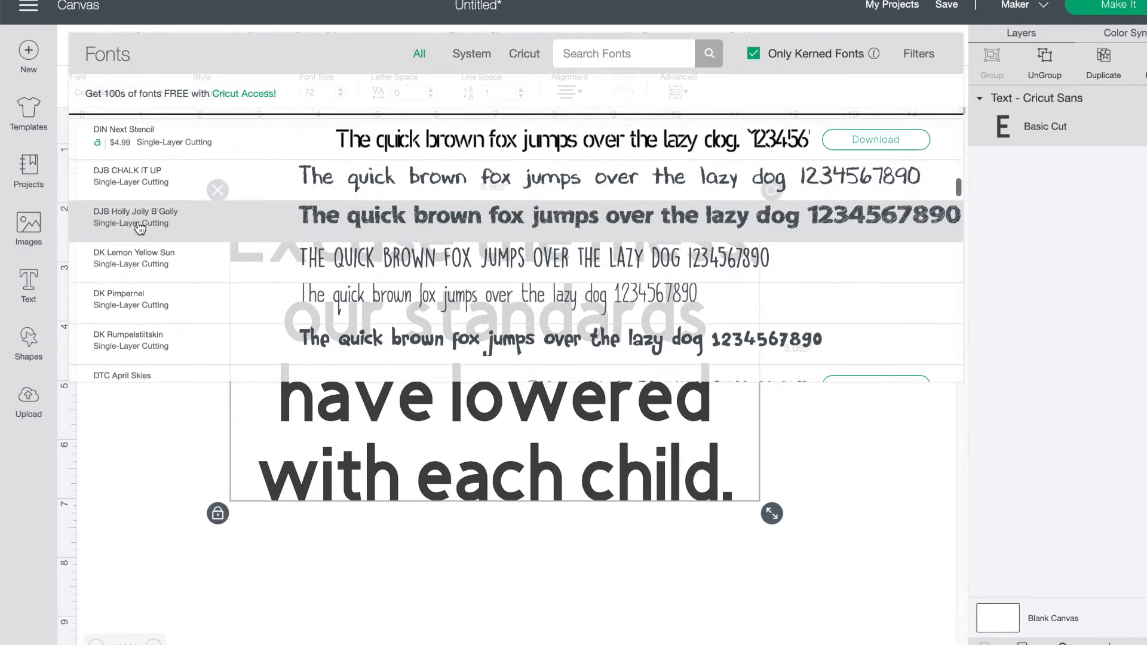
{"action": "scroll", "scroll_direction": "down", "scroll_amount": 3}
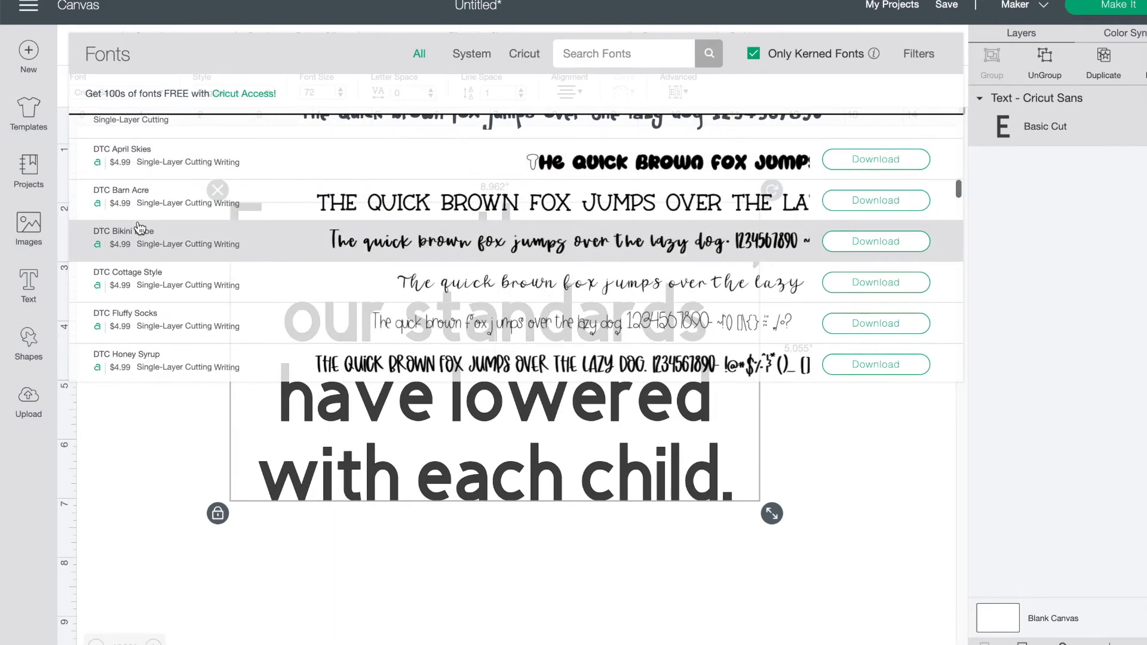
{"action": "scroll", "scroll_direction": "down", "scroll_amount": 3}
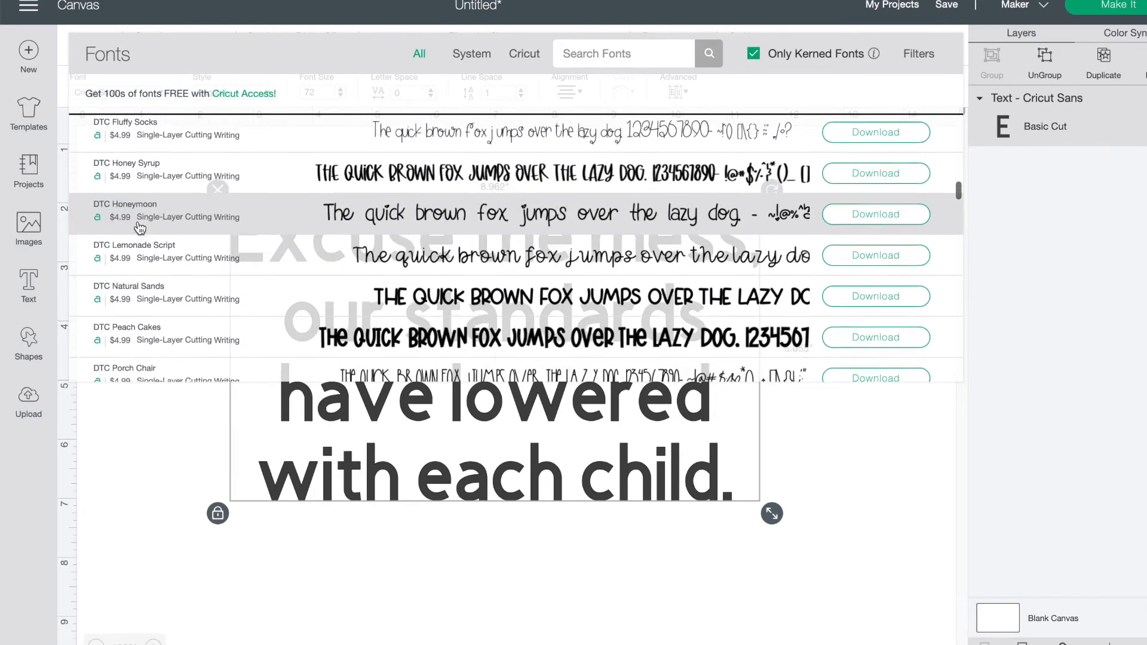
{"action": "scroll", "scroll_direction": "down", "scroll_amount": 3}
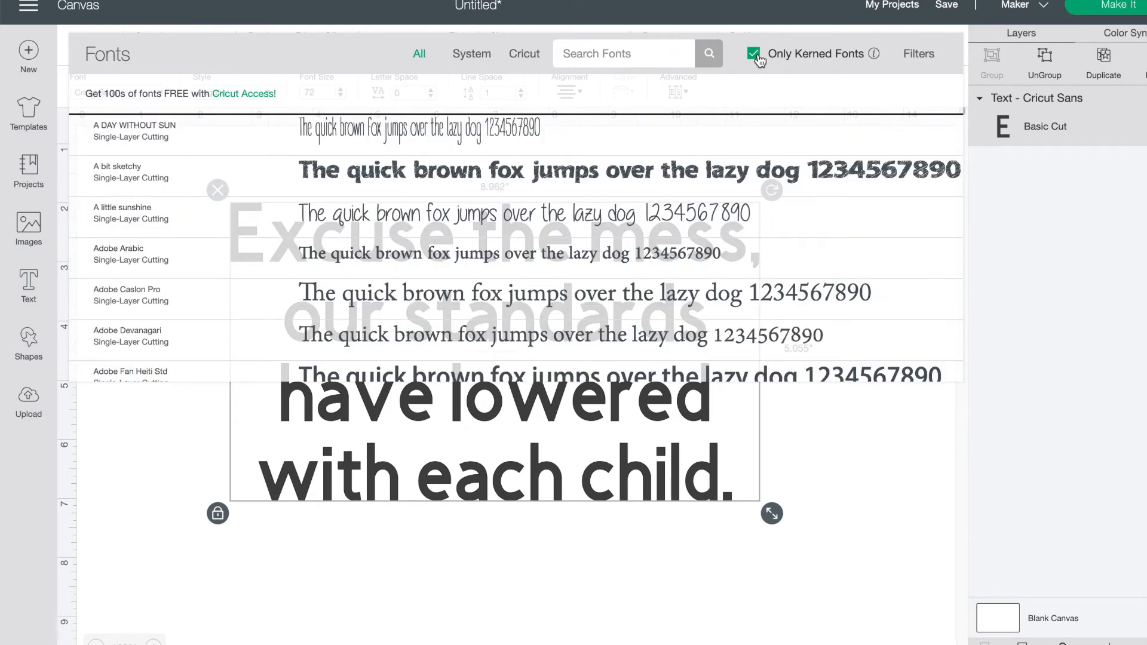
Show all fonts including unkerned ones and search for Autumn In November
{"action": "left_click", "coordinate": [753, 53]}
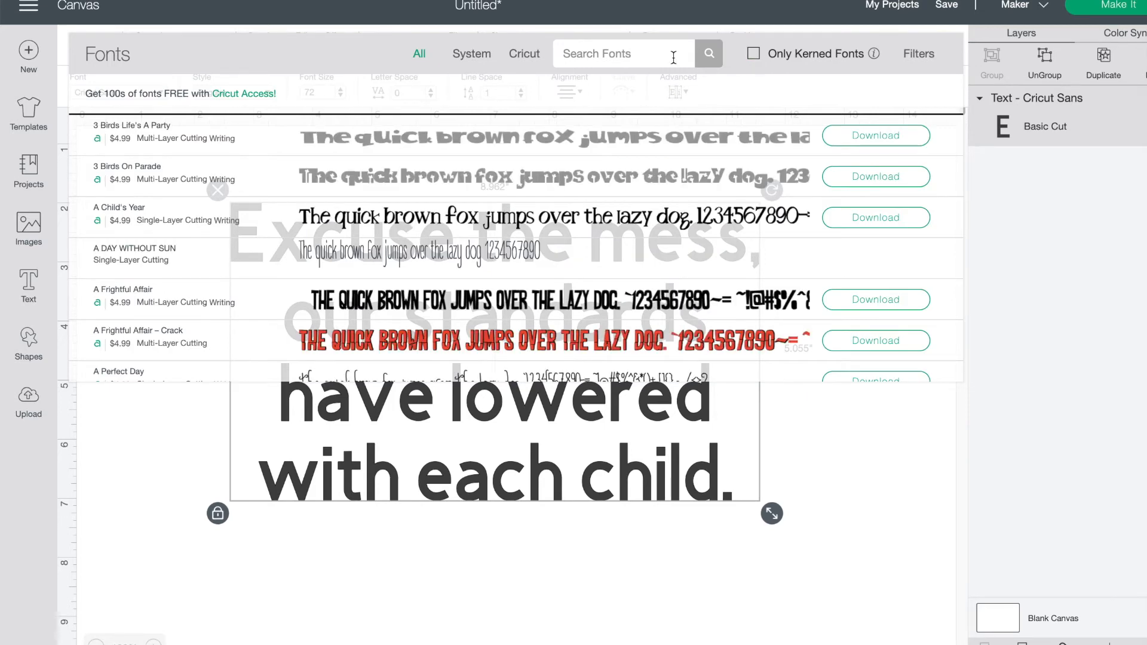
{"action": "left_click", "coordinate": [472, 53]}
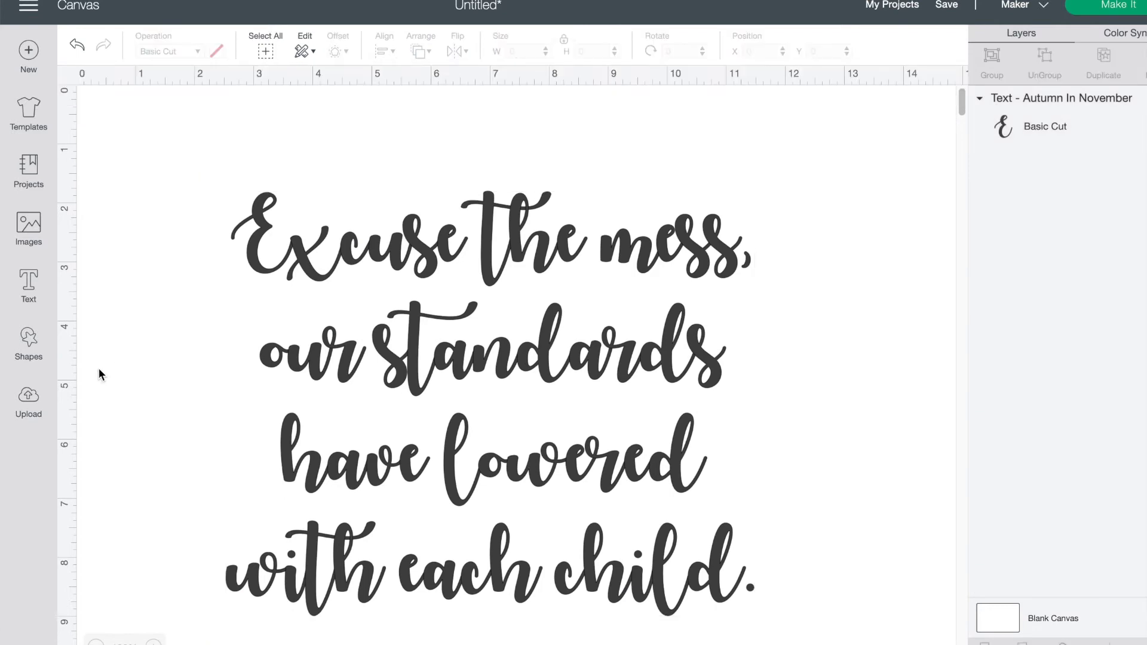
{"action": "mouse_move", "coordinate": [351, 247]}
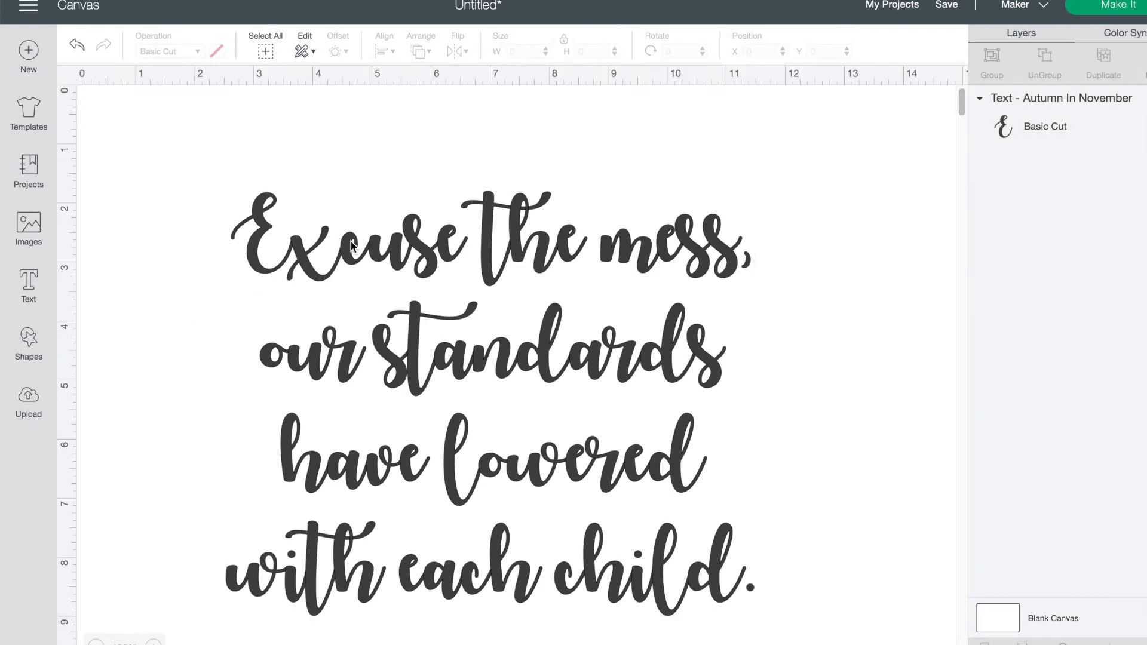
{"action": "mouse_move", "coordinate": [350, 249]}
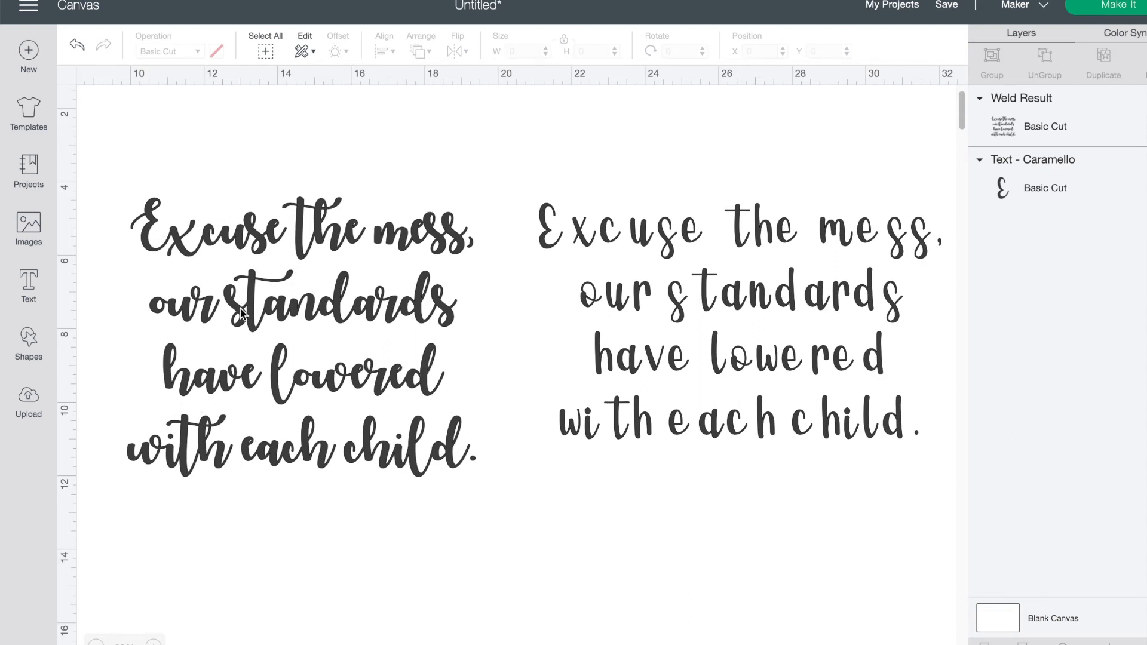
{"action": "mouse_move", "coordinate": [668, 269]}
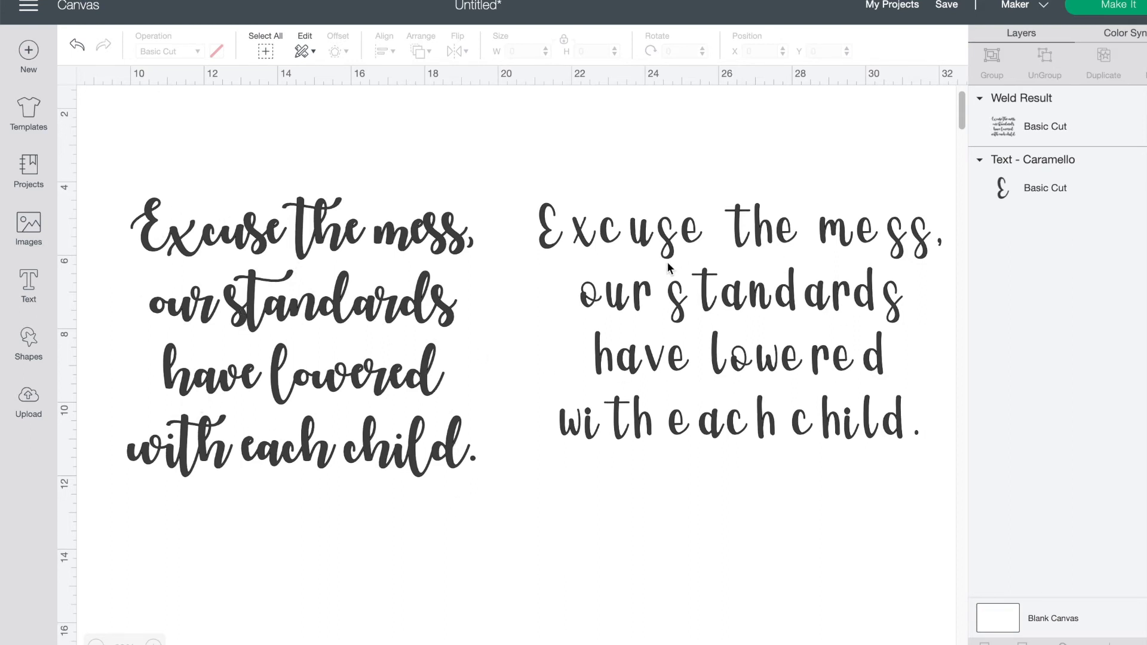